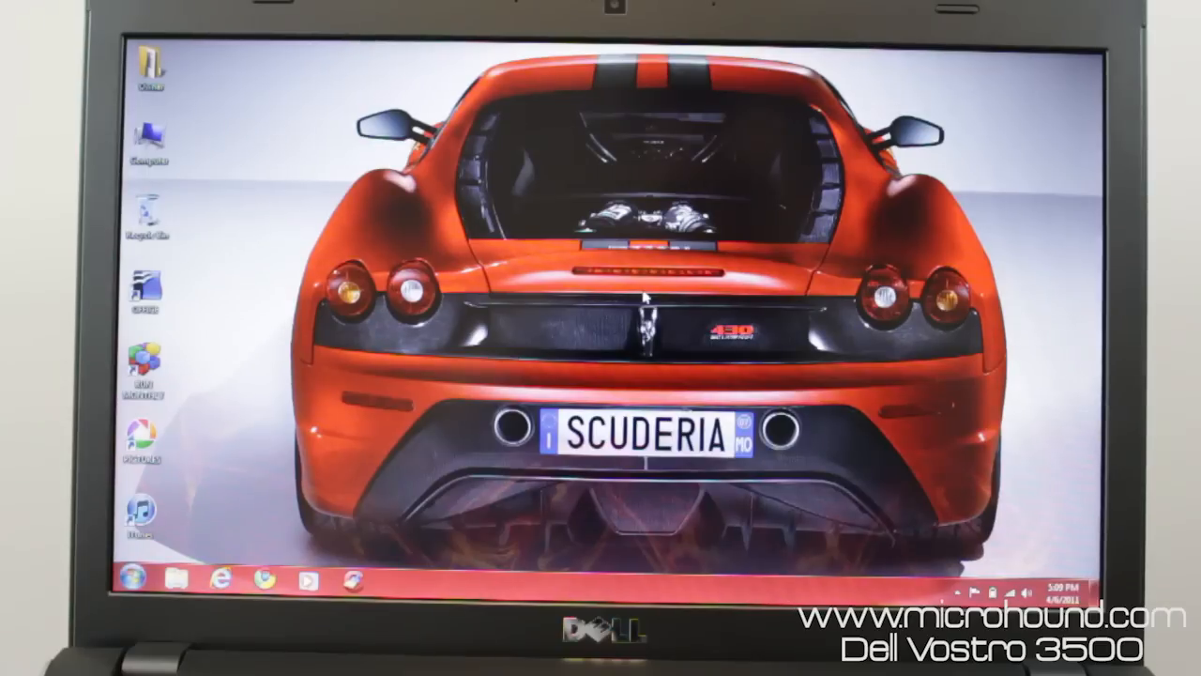
pyautogui.moveTo(380, 536)
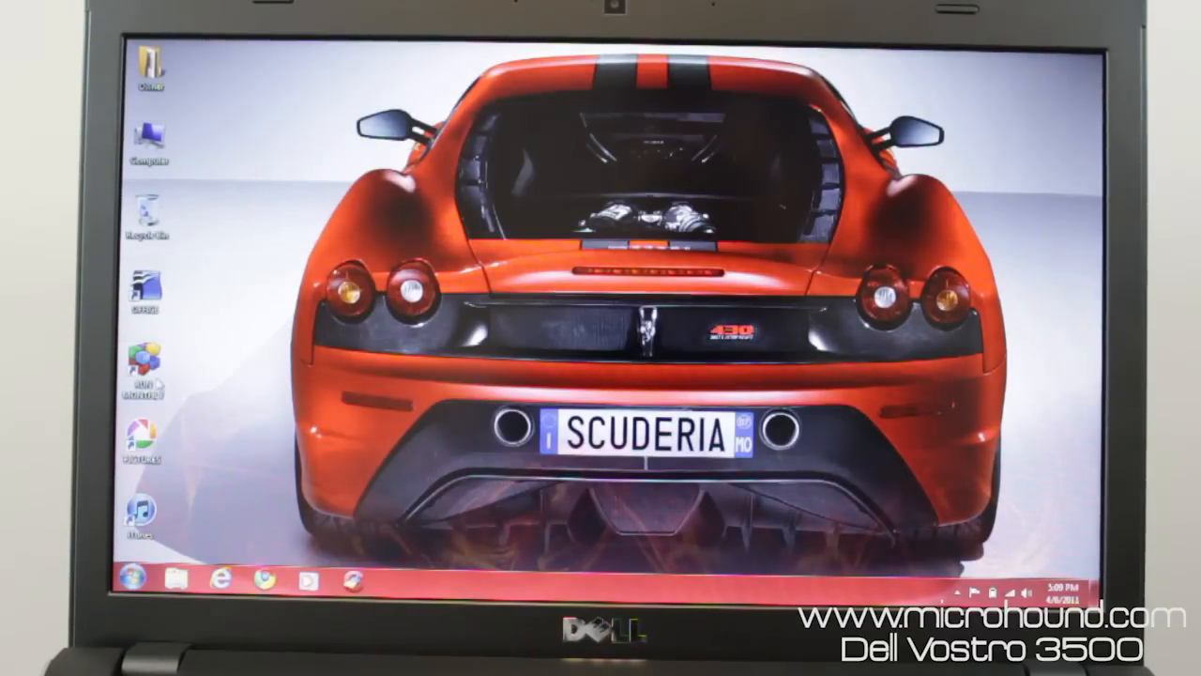
# Step: Run Puran Defrag on drive C: and close the defragmenter window
pyautogui.click(399, 579)
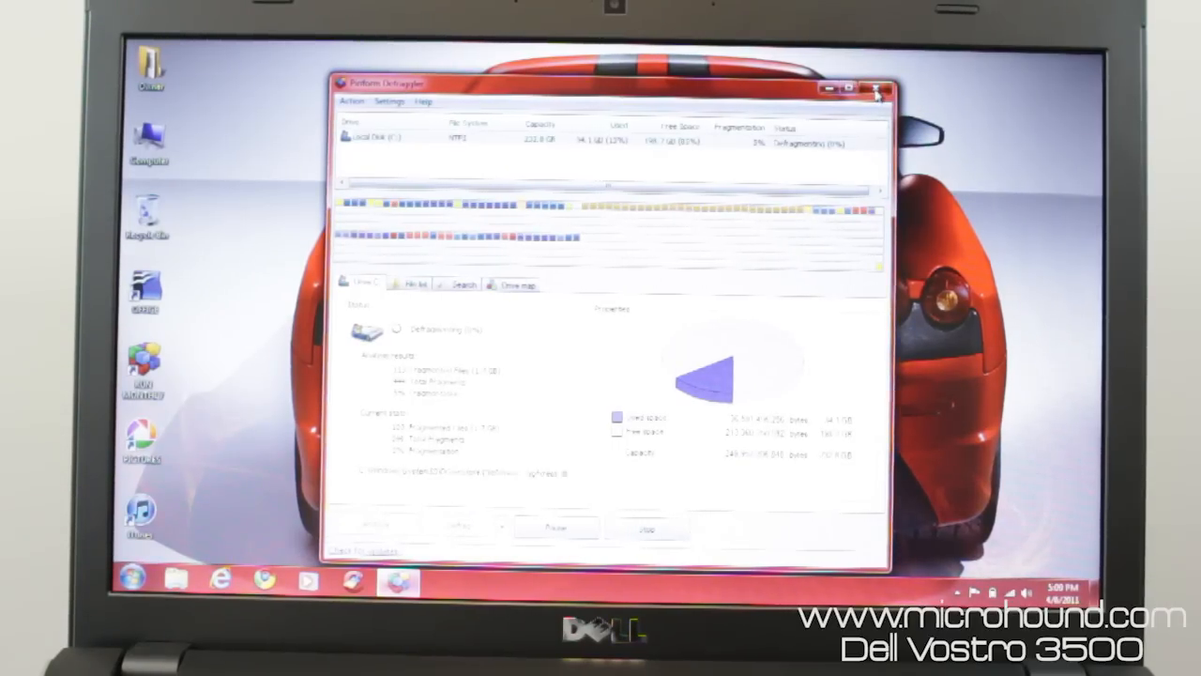
pyautogui.click(886, 87)
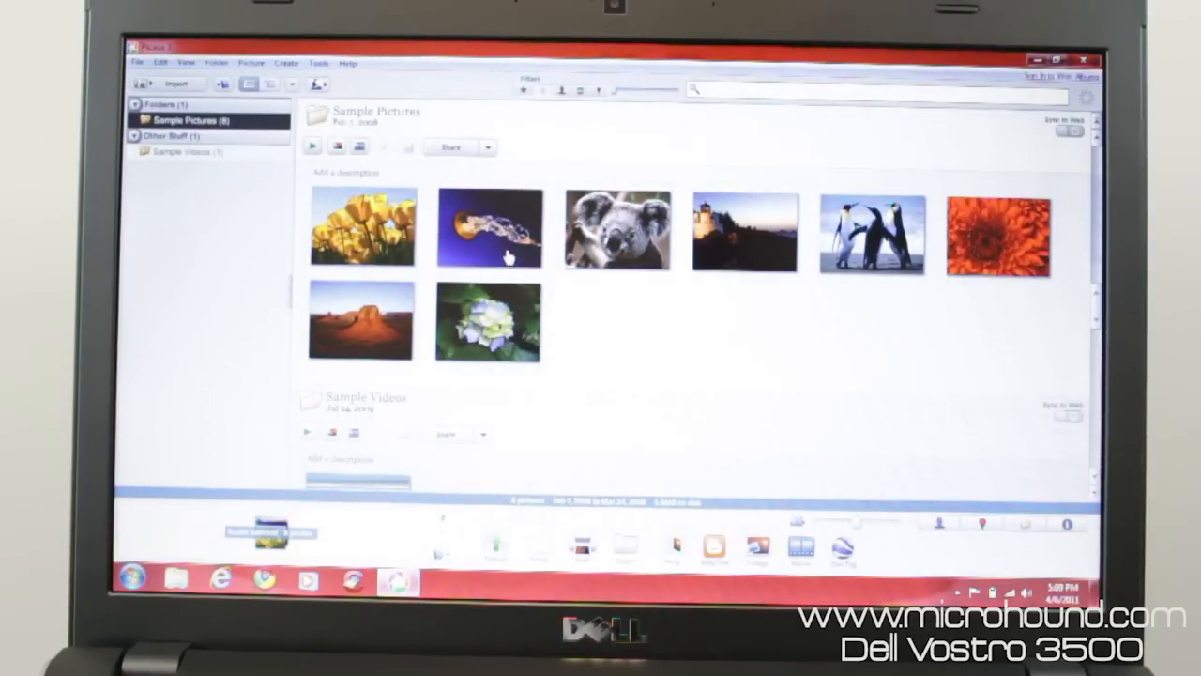
# Step: Apply the B&W effect to the jellyfish photo and return to the Picasa library
pyautogui.click(488, 228)
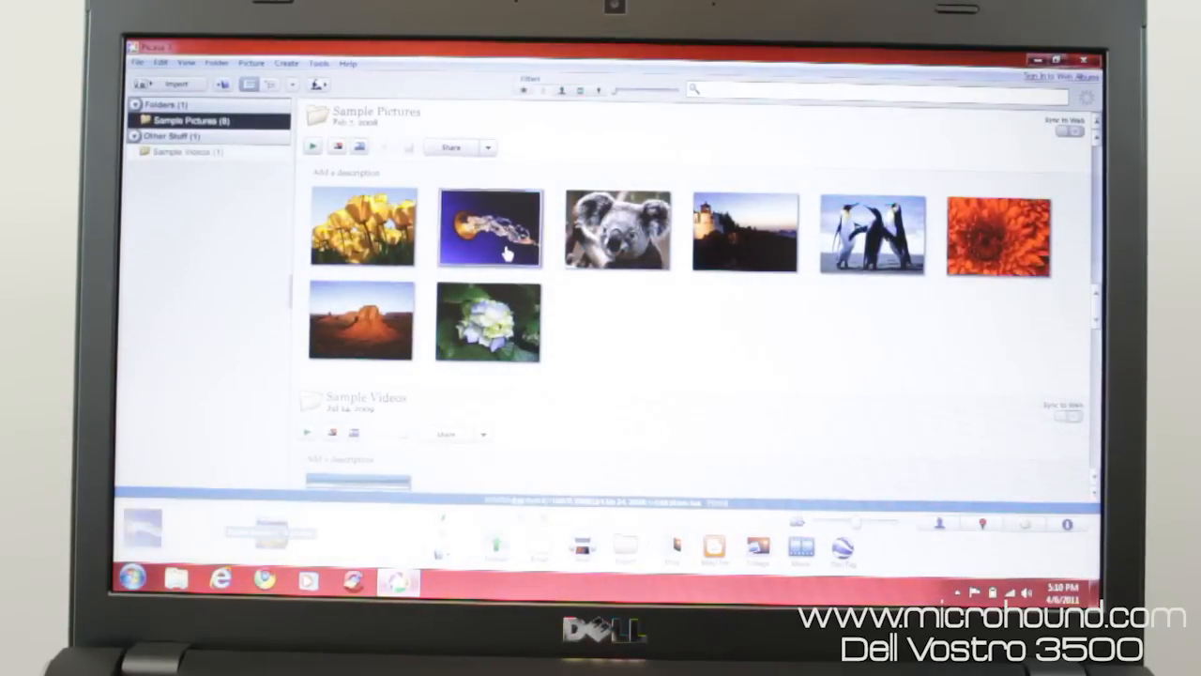
pyautogui.doubleClick(489, 228)
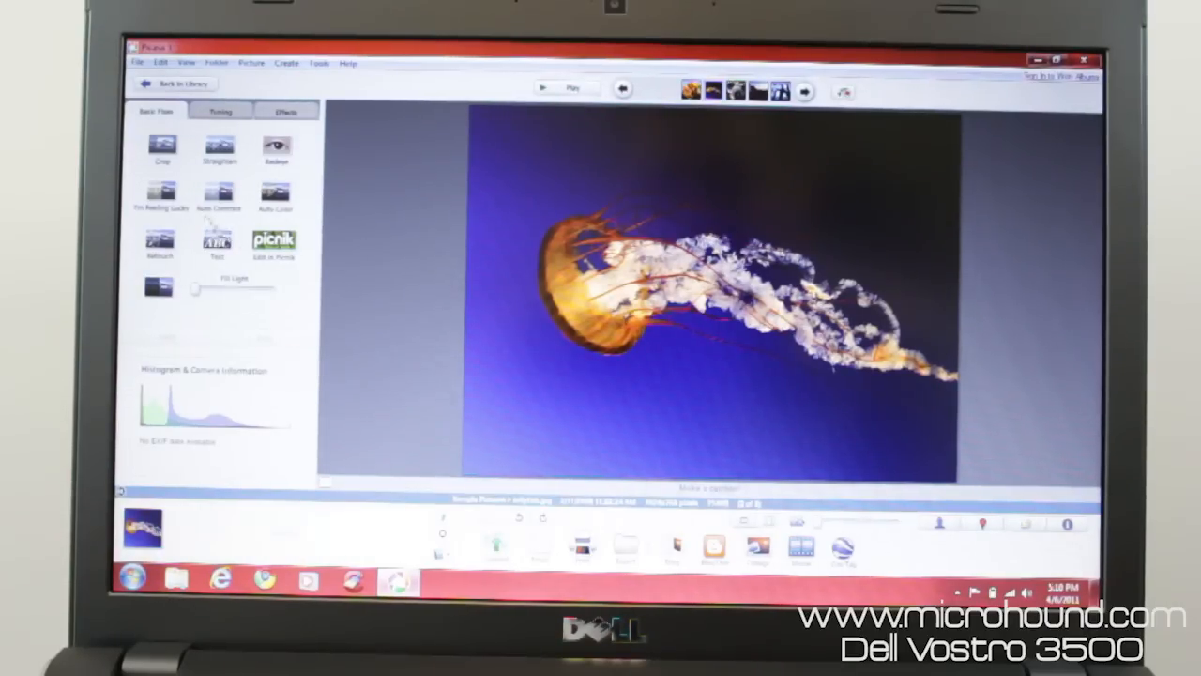
pyautogui.click(284, 111)
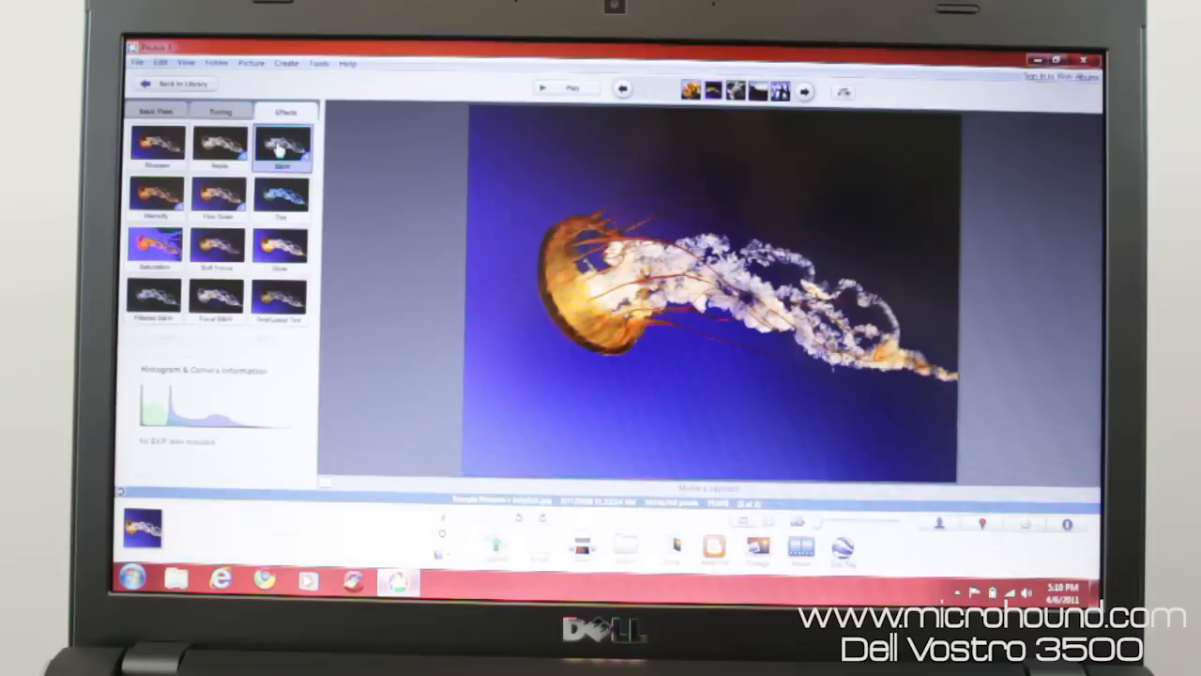
pyautogui.click(281, 146)
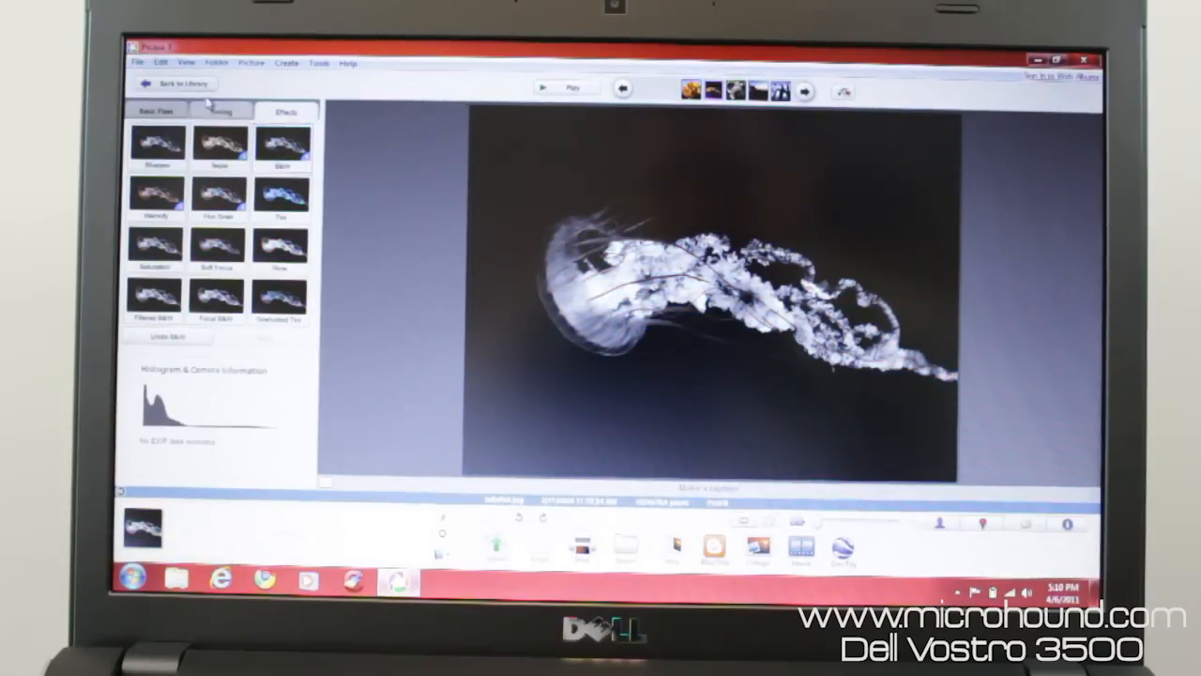
pyautogui.click(174, 83)
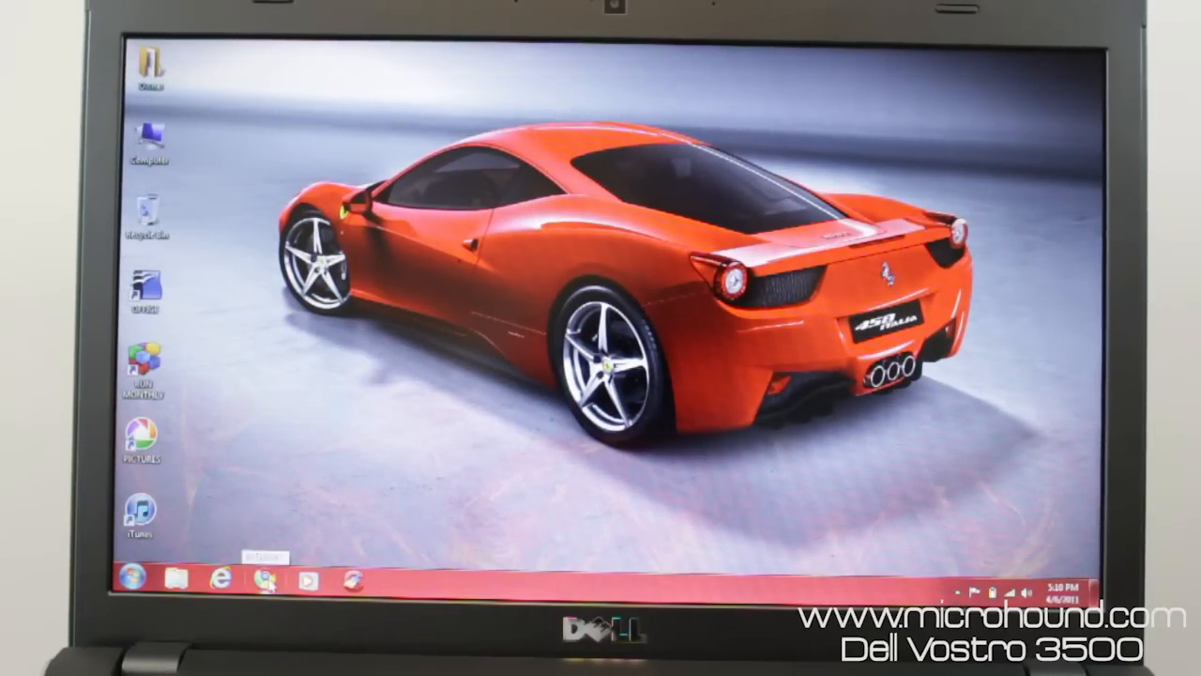
# Step: Launch Chrome to the Google home page, then close the browser window
pyautogui.click(265, 578)
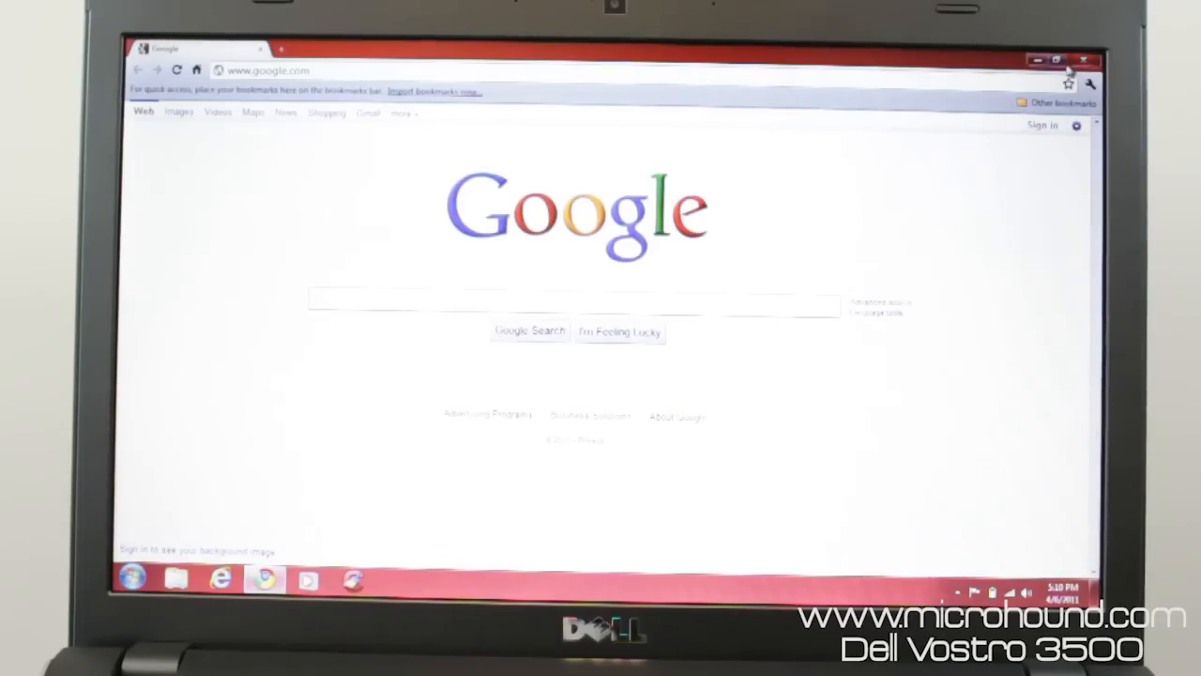
pyautogui.moveTo(695, 55)
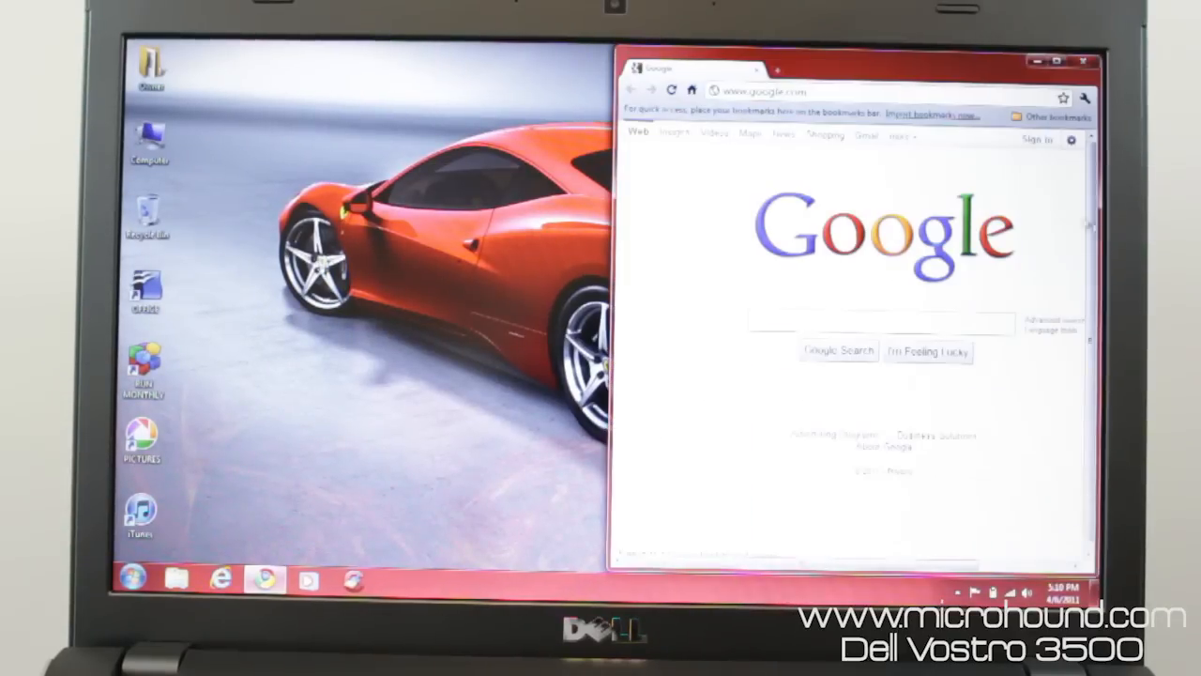
pyautogui.click(915, 74)
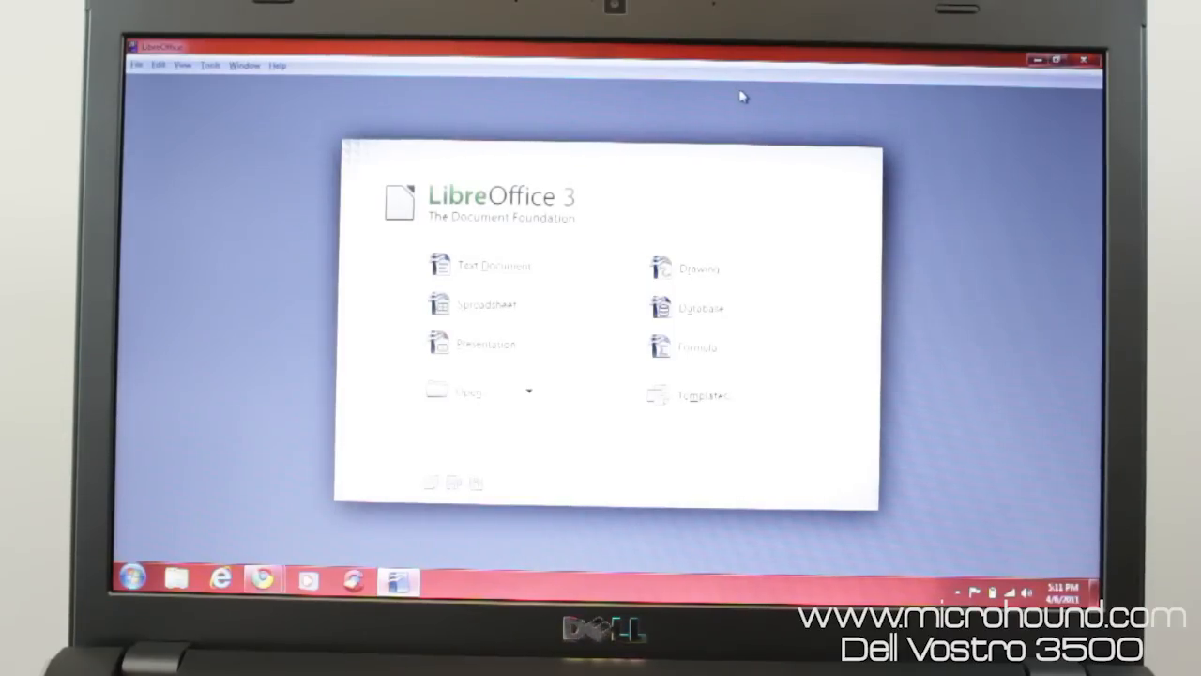
pyautogui.moveTo(723, 92)
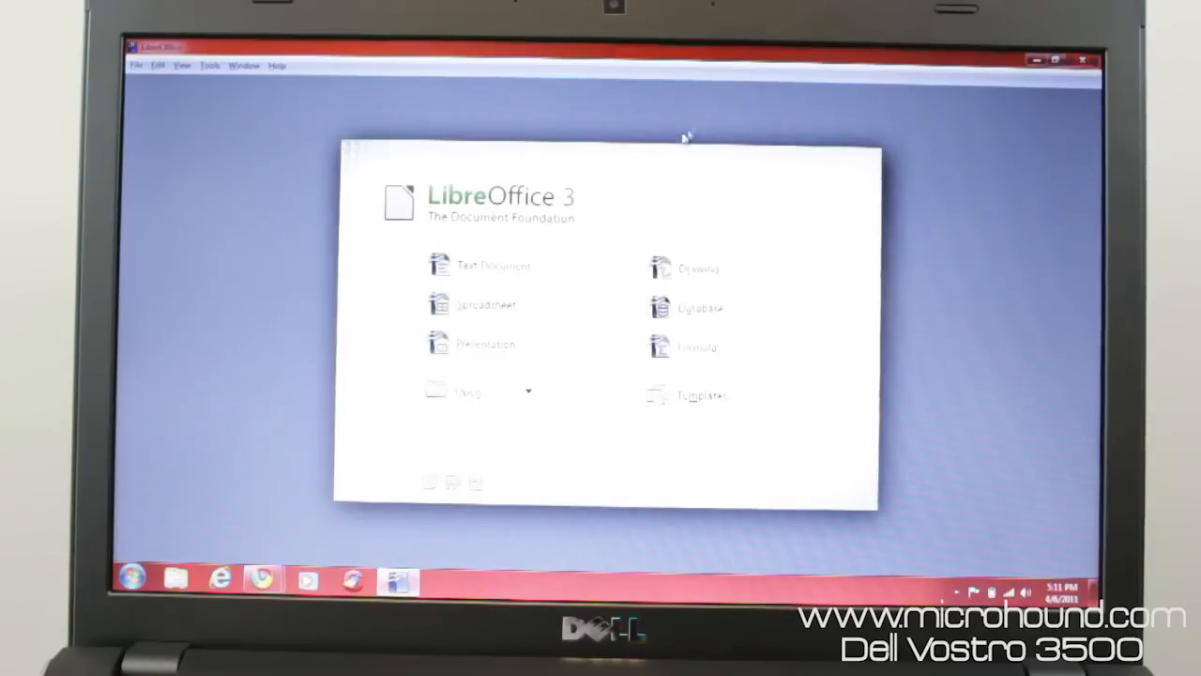
# Step: Create a new Writer text document, type 'z', and minimize the window
pyautogui.click(481, 266)
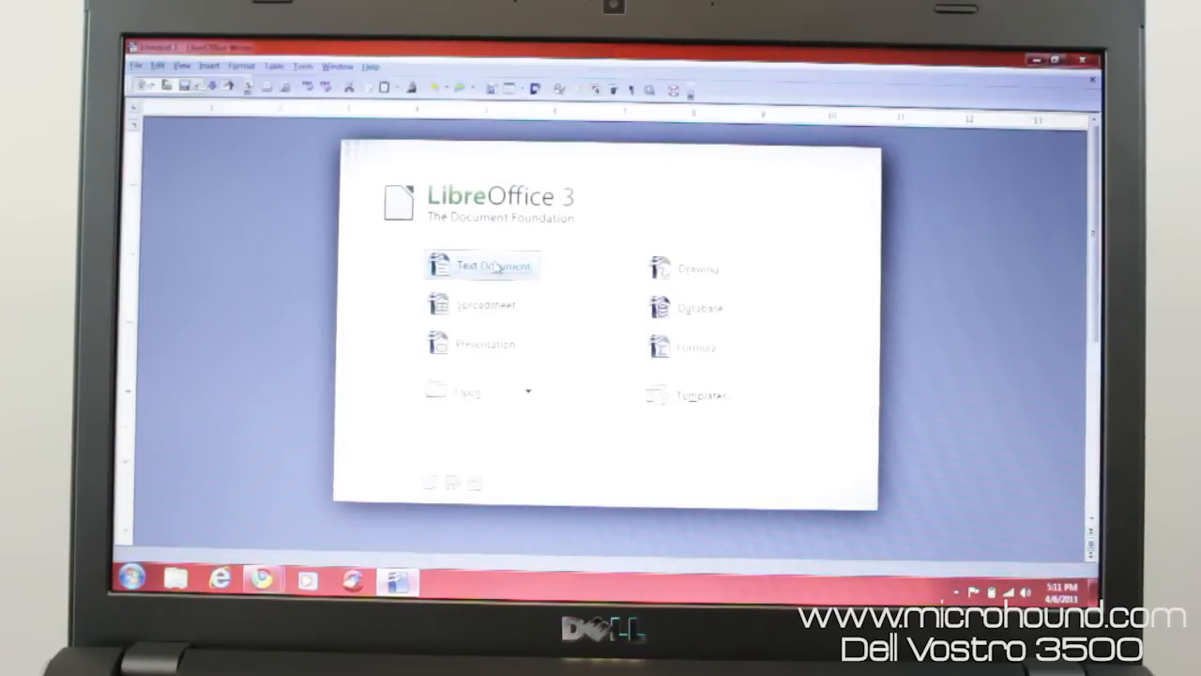
pyautogui.click(481, 265)
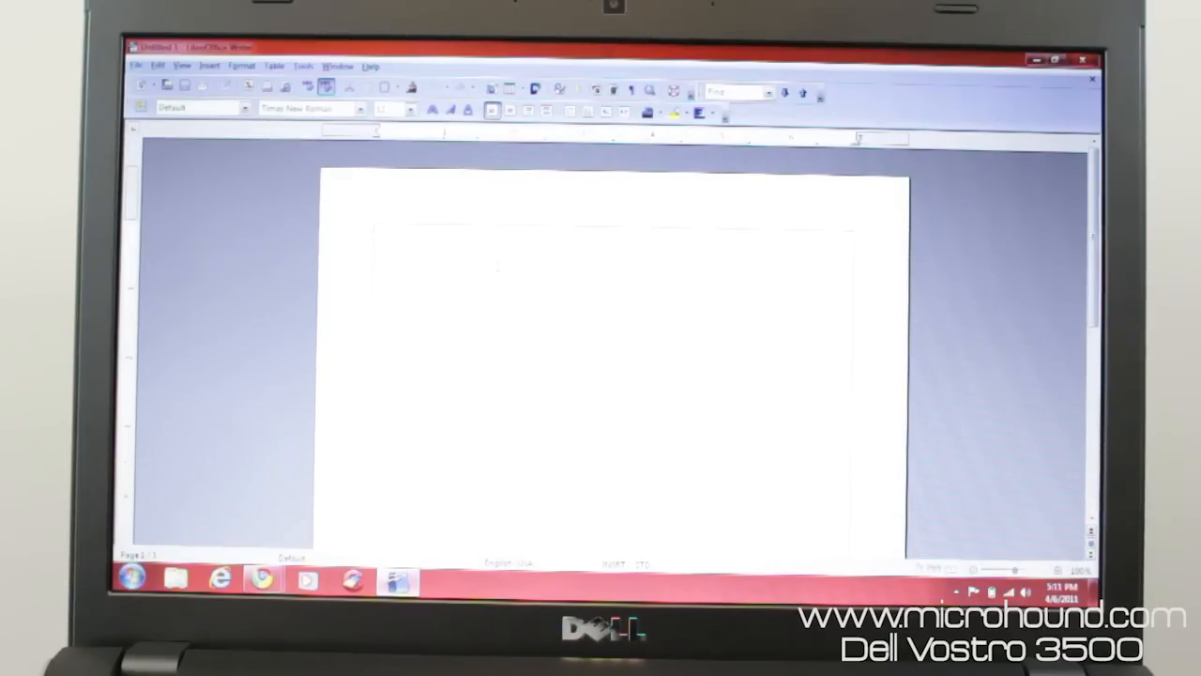
pyautogui.write('z')
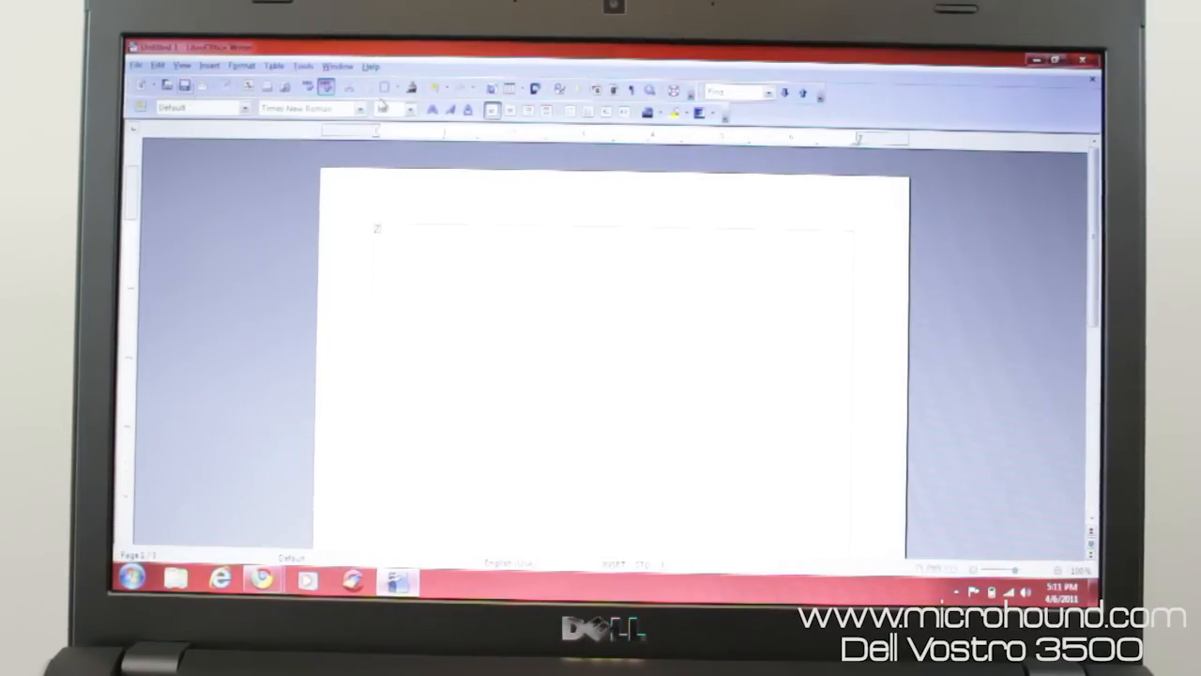
pyautogui.click(185, 85)
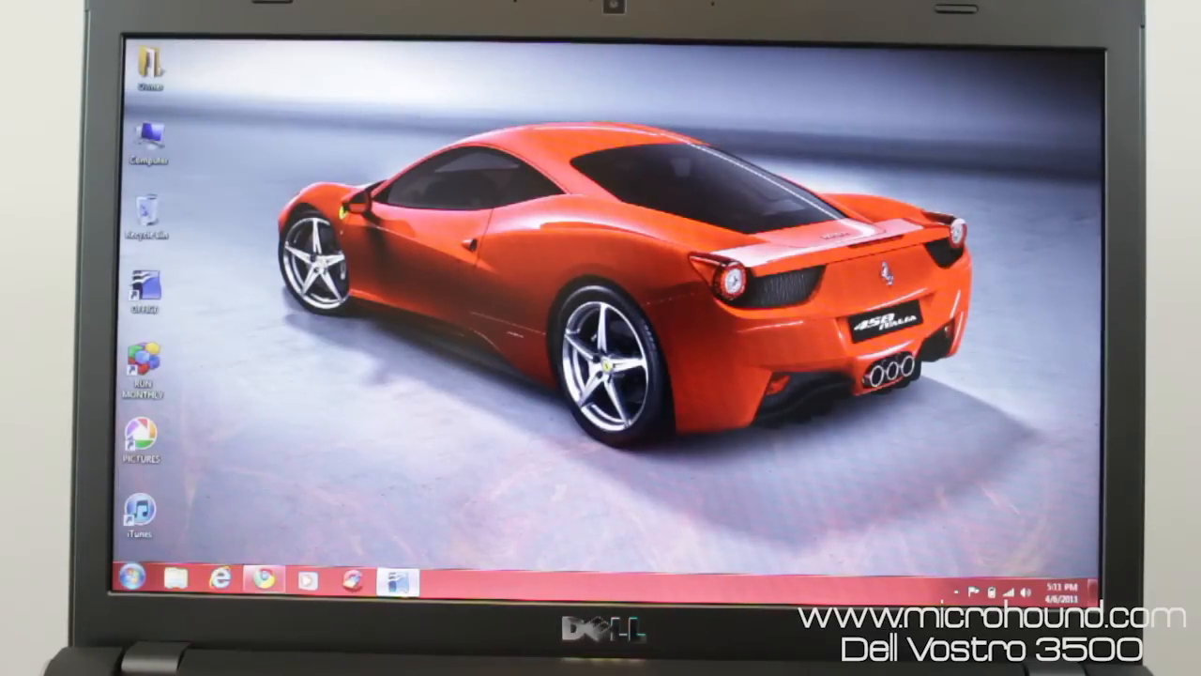
# Step: Close the untitled Writer document, discarding its changes
pyautogui.click(592, 50)
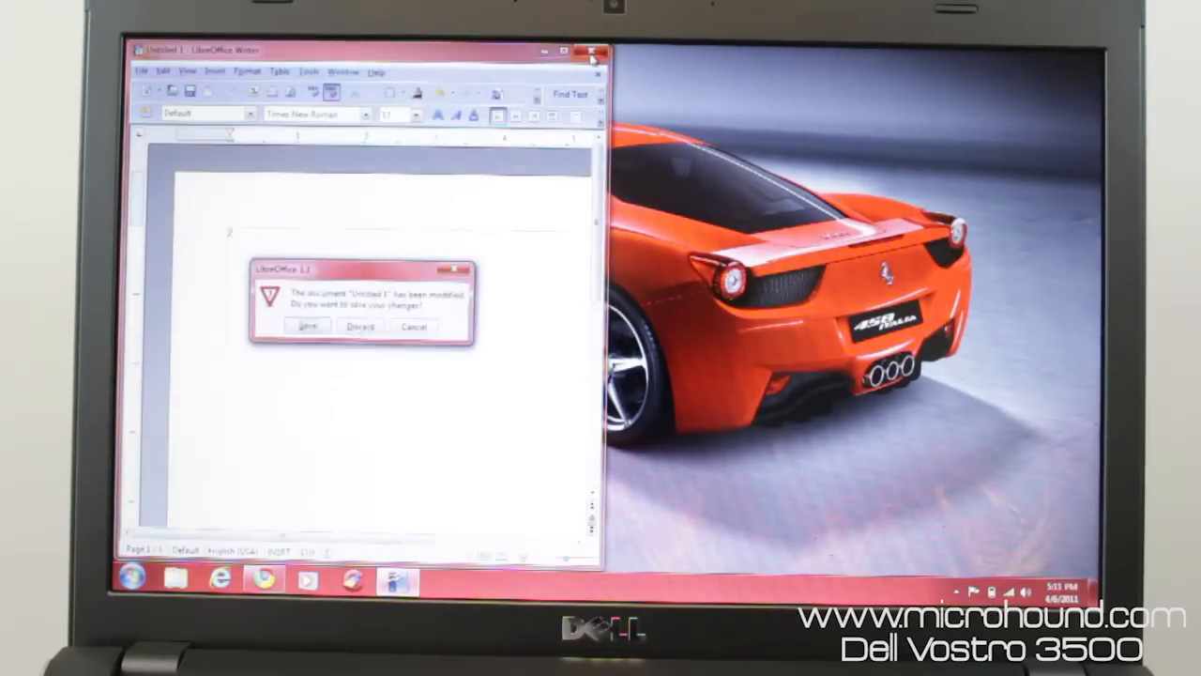
pyautogui.click(359, 326)
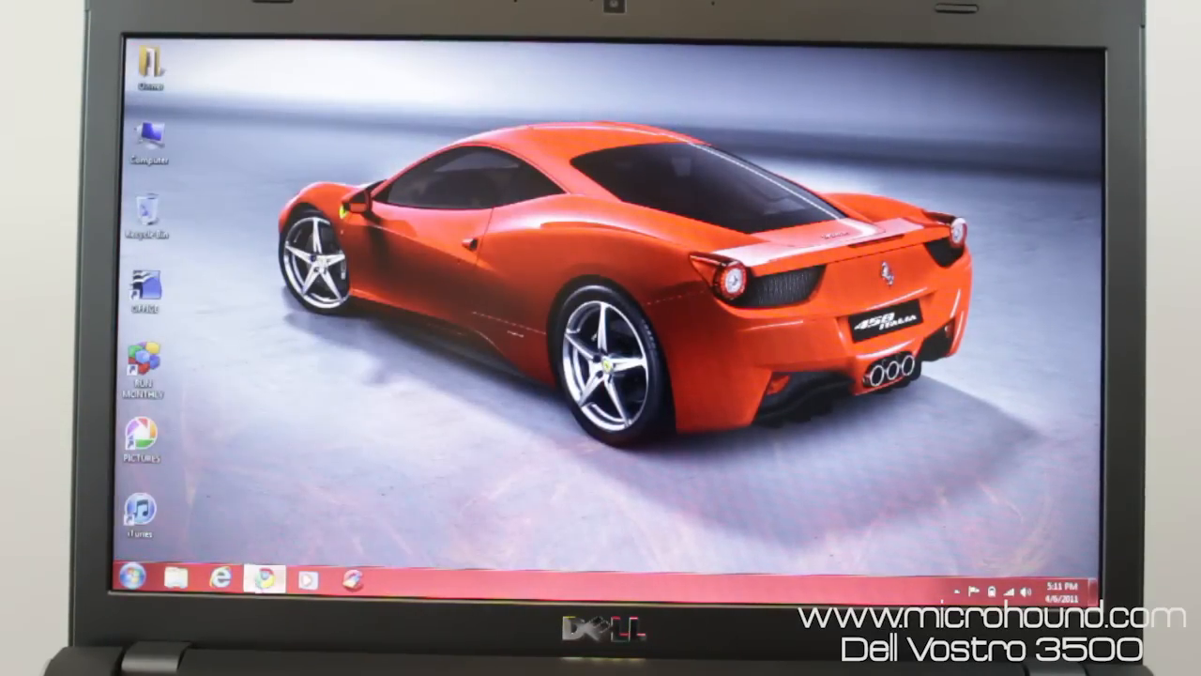